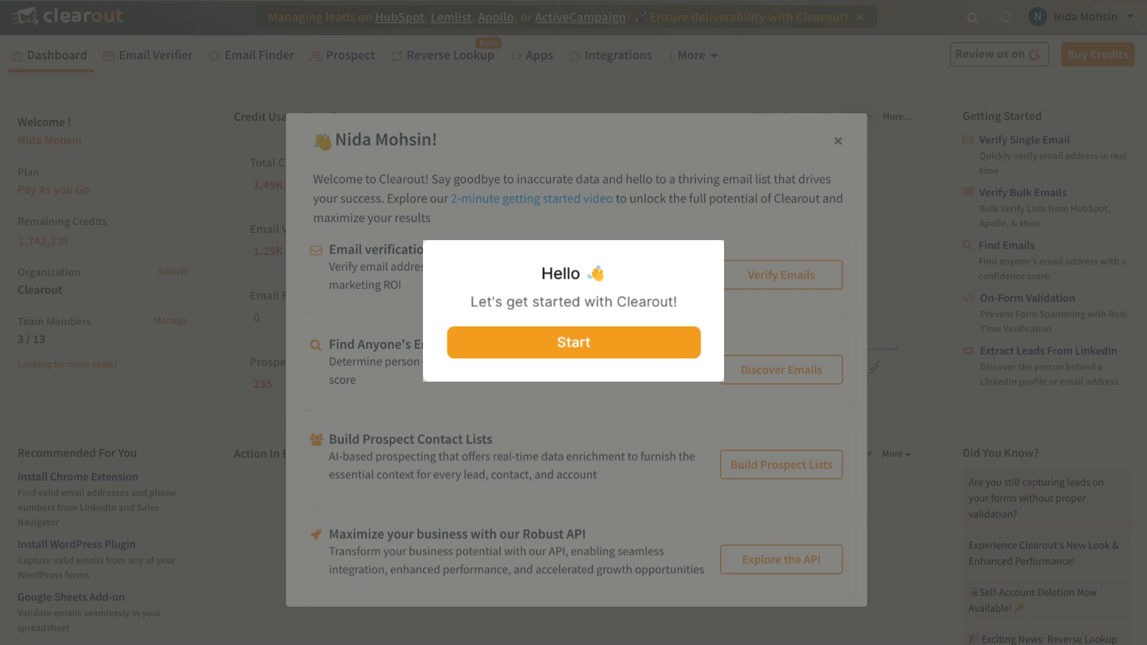
# Start the walkthrough from the Hello greeting so the welcome overview appears
pyautogui.click(574, 342)
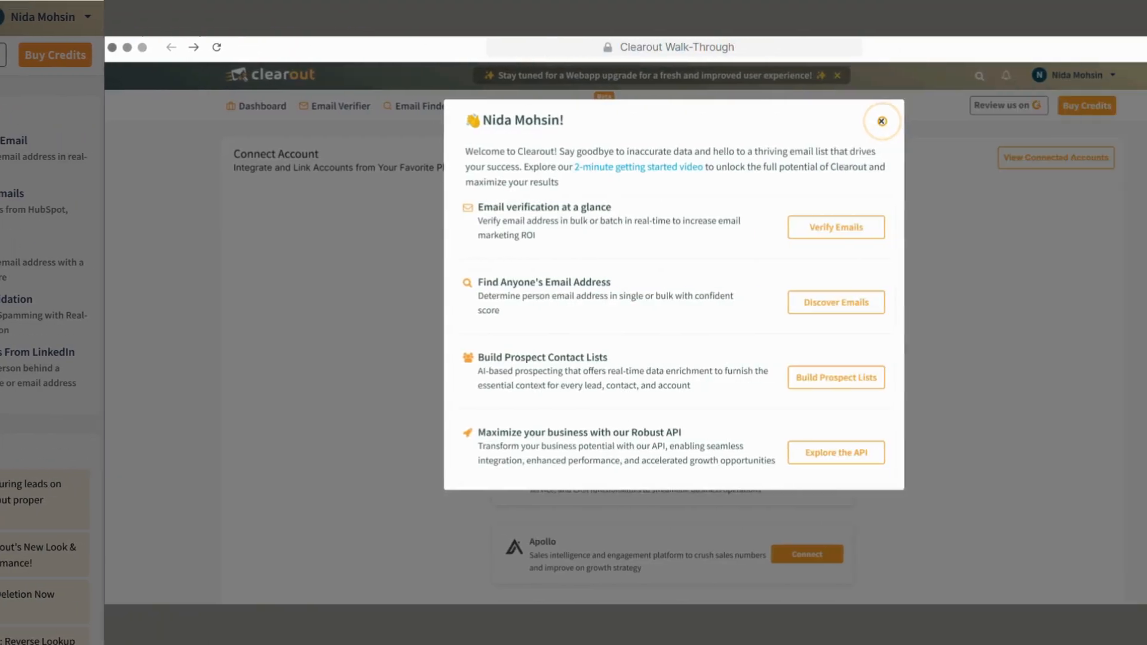
# Dismiss the welcome dialog, review credits, recommendations and activities panels, then continue to Email Verifier
pyautogui.click(882, 122)
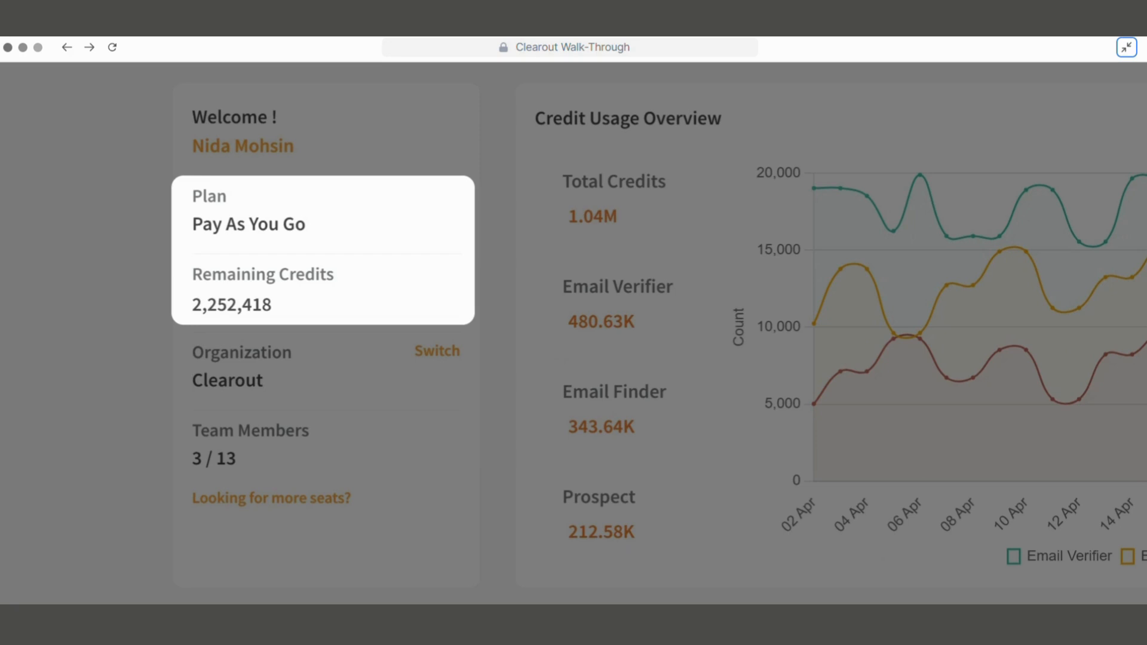
pyautogui.scroll(-3)
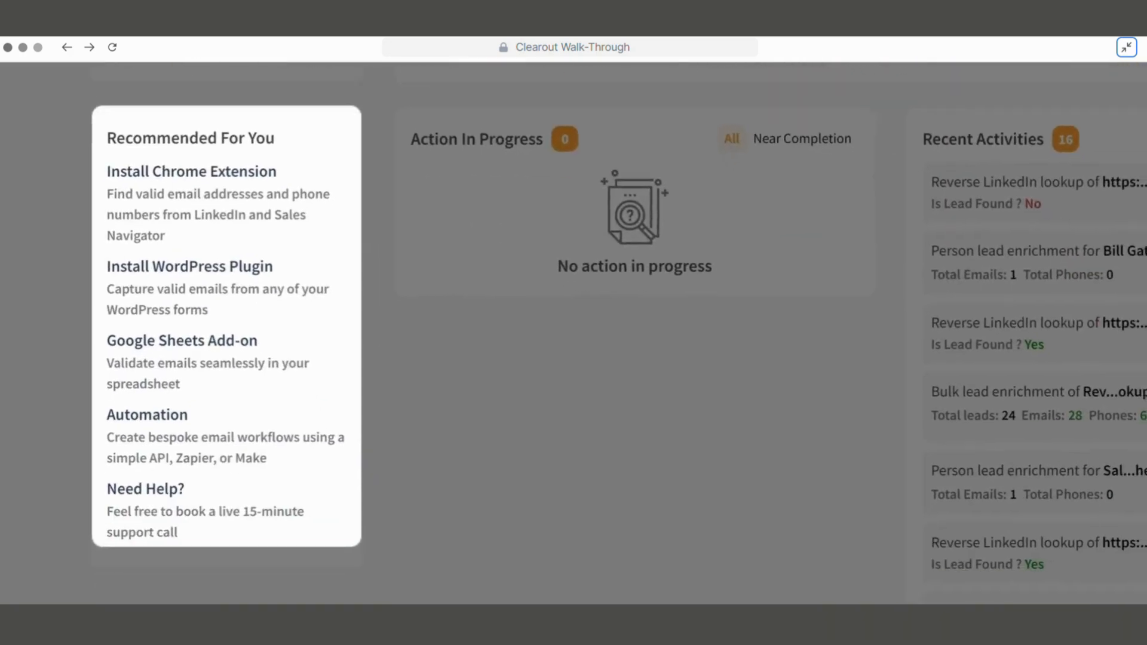
pyautogui.scroll(3)
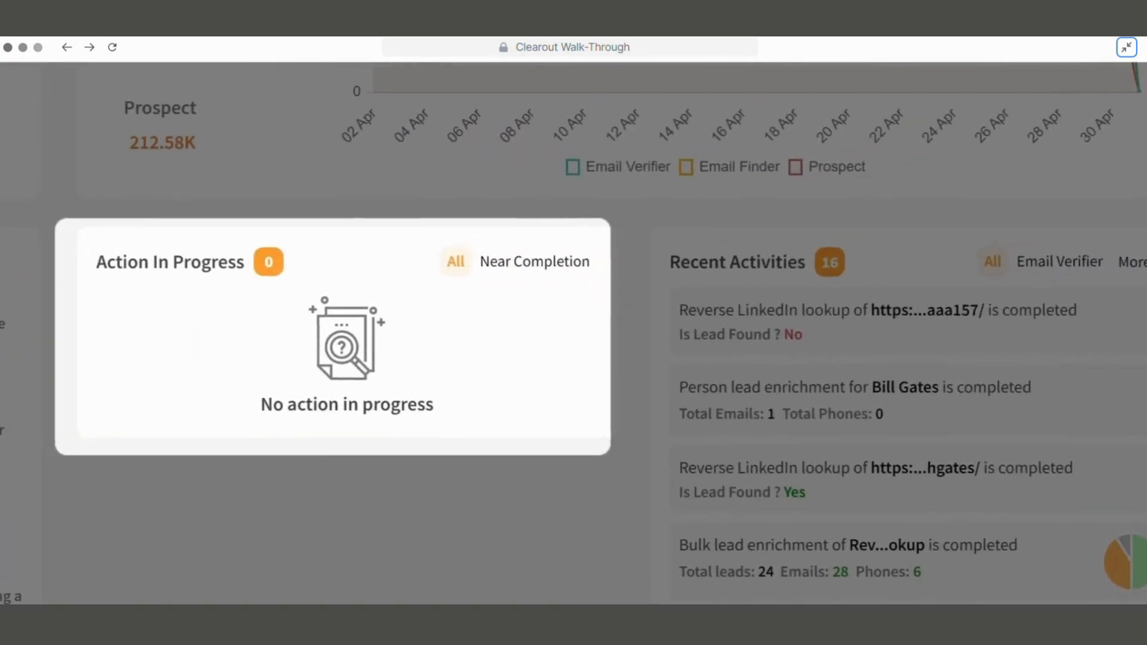
pyautogui.scroll(3)
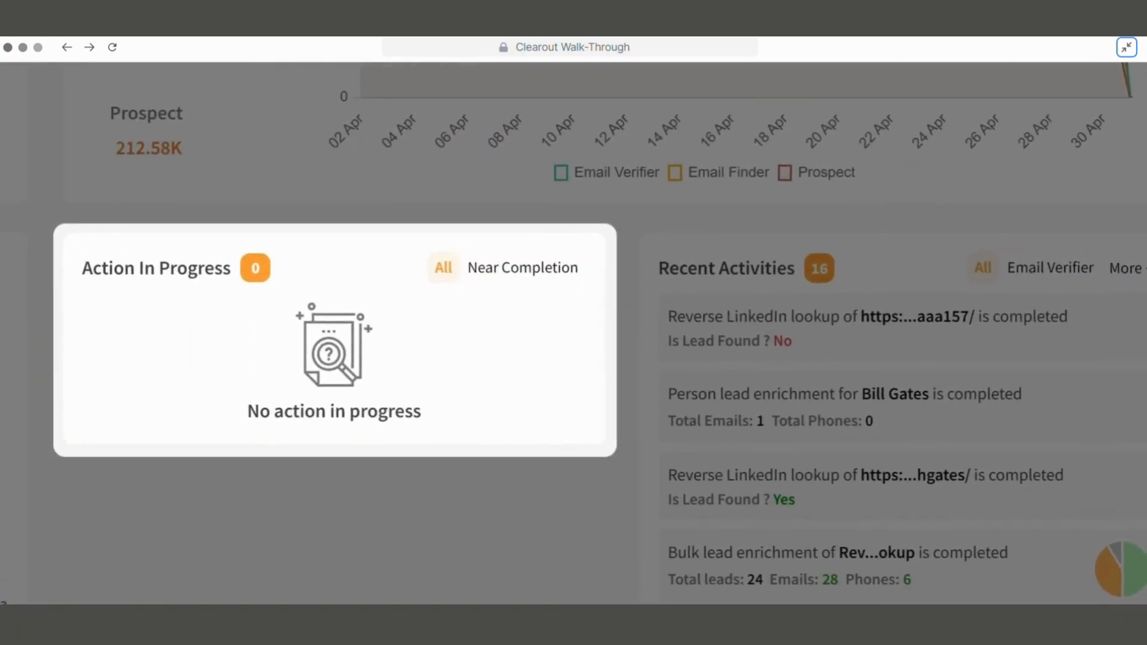
pyautogui.scroll(-3)
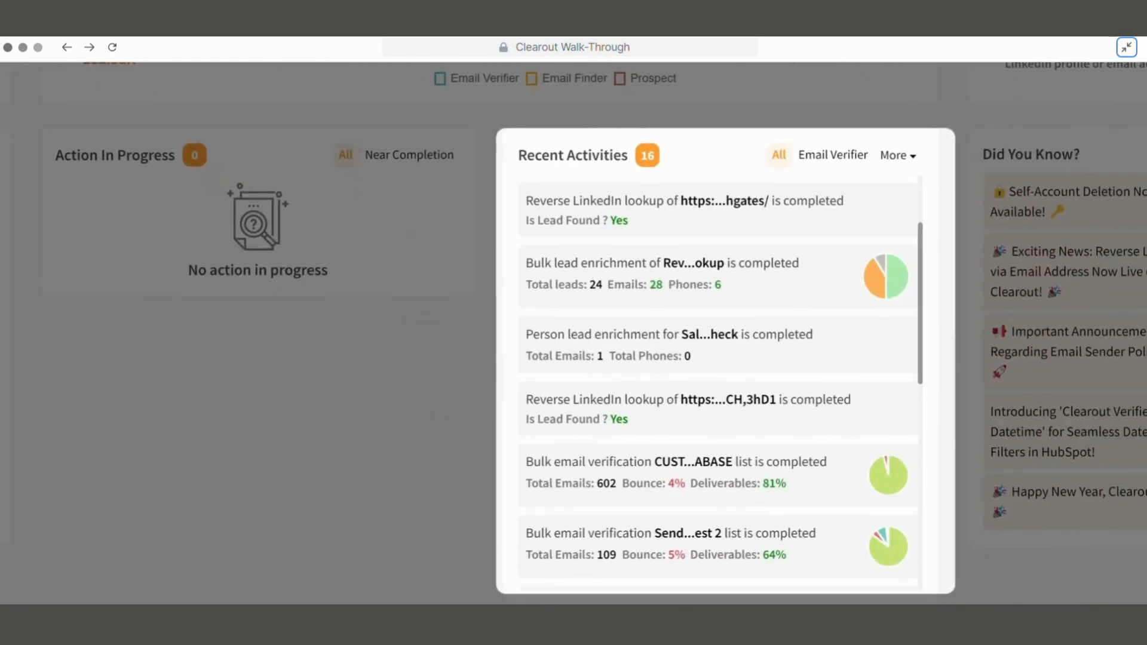
pyautogui.click(894, 155)
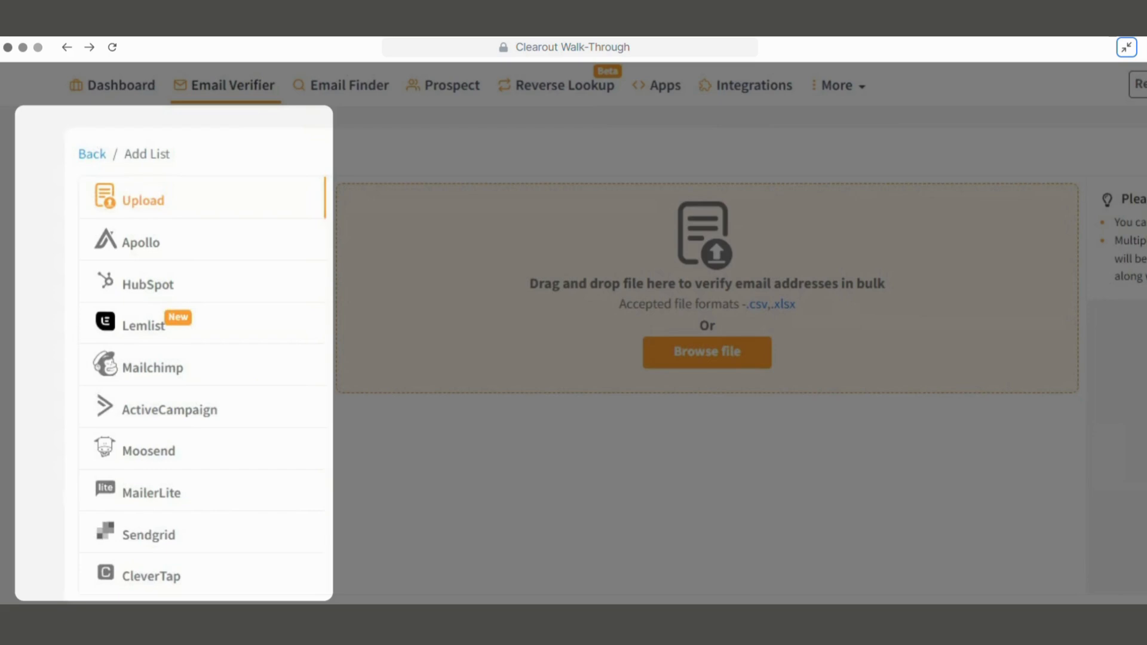
# Import the HubSpot list Email_list_HS-3 into My Lists for verification
pyautogui.click(148, 284)
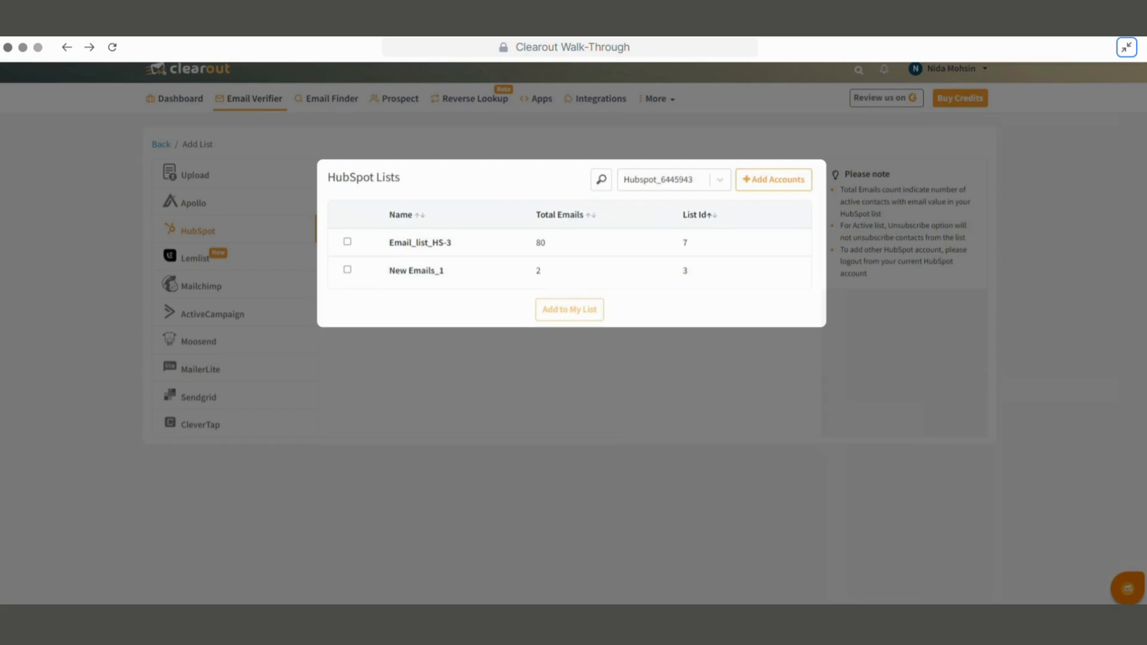
pyautogui.click(568, 308)
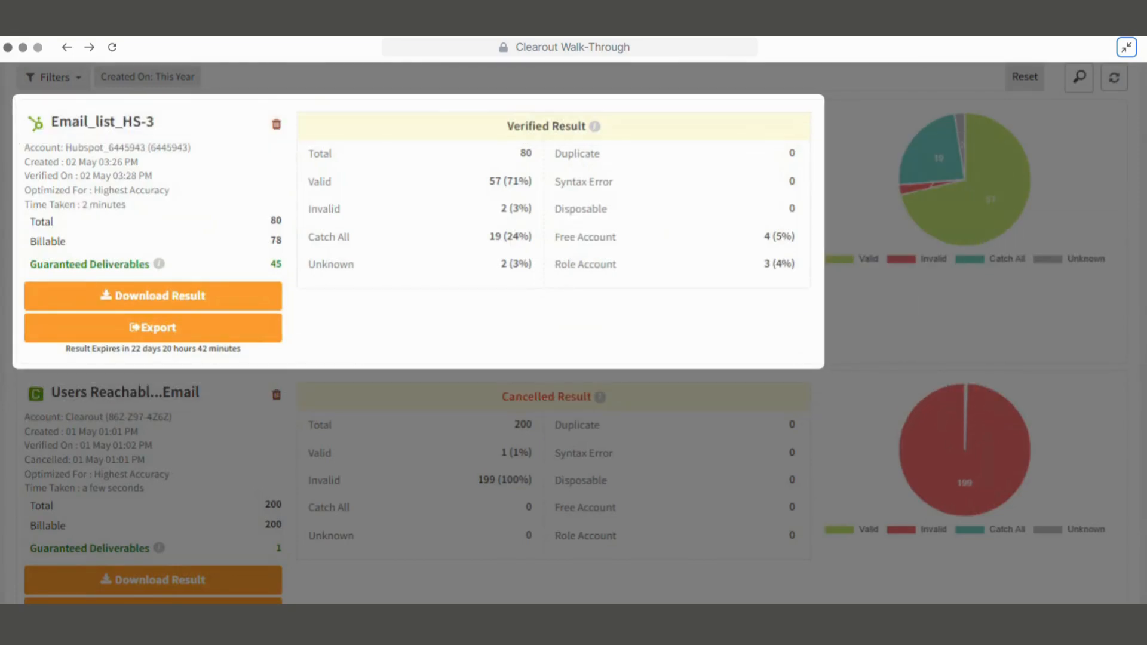
# Download the Guaranteed Deliverables result file for Email_list_HS-3
pyautogui.click(152, 295)
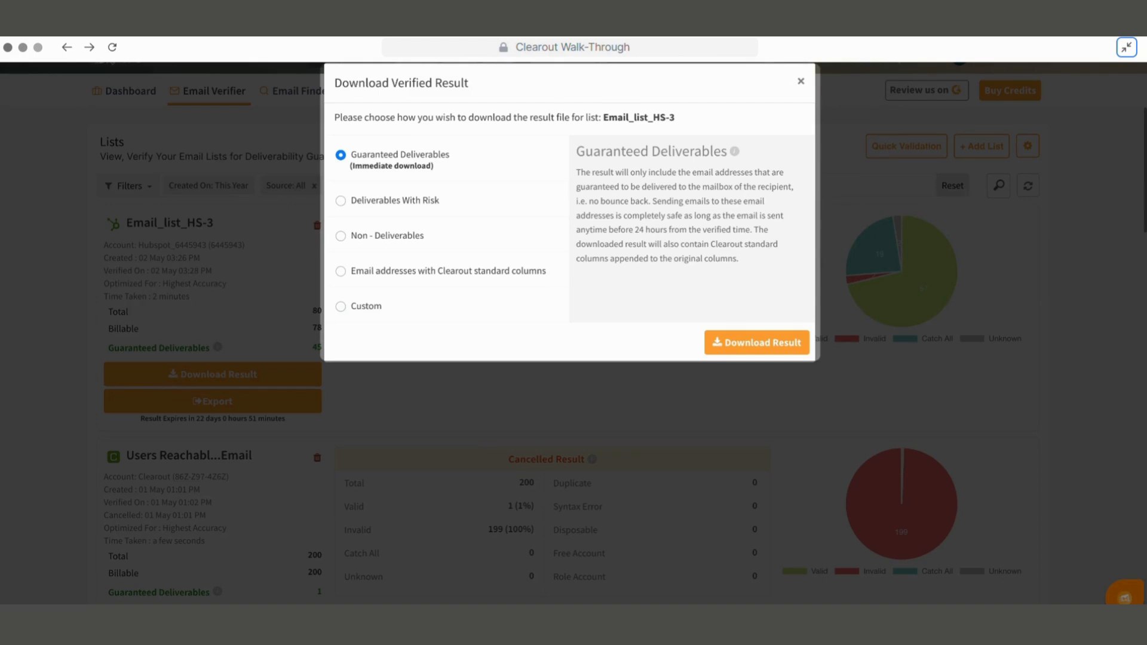
pyautogui.click(212, 401)
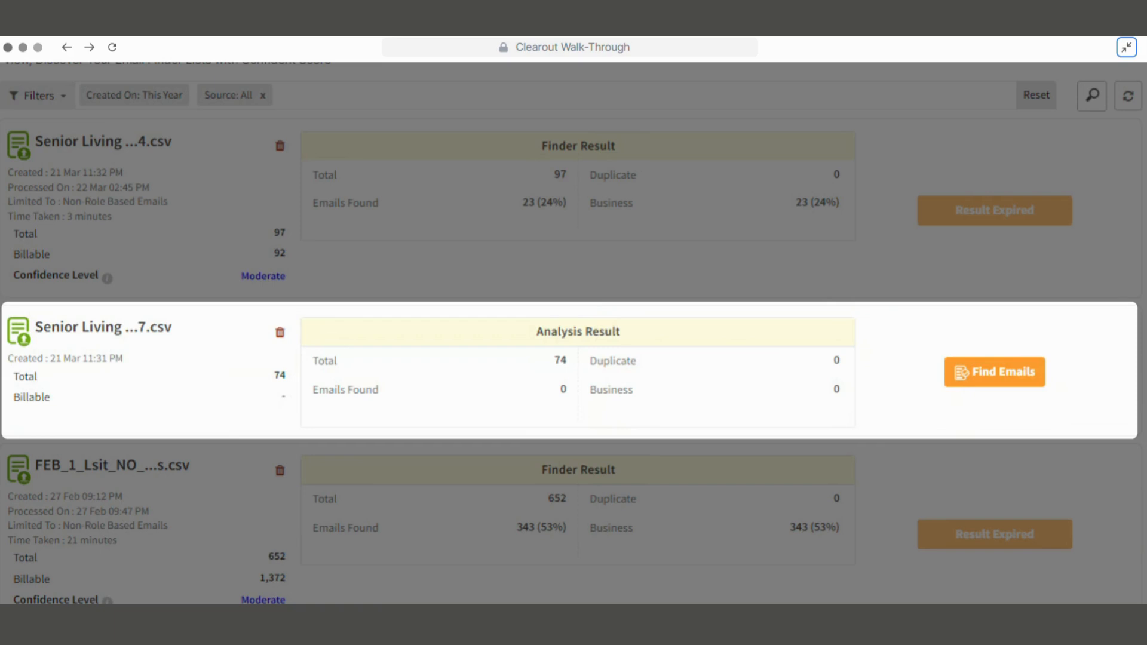
# Run Find Emails on the Senior Living list and download its 20-email result
pyautogui.click(994, 371)
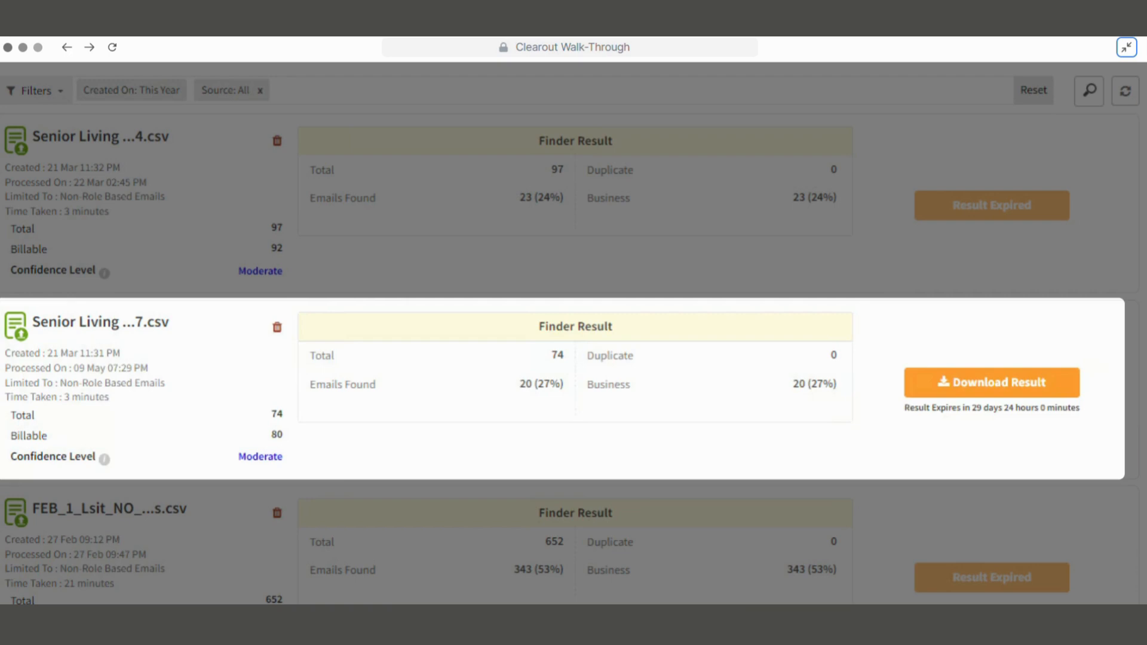
pyautogui.click(371, 91)
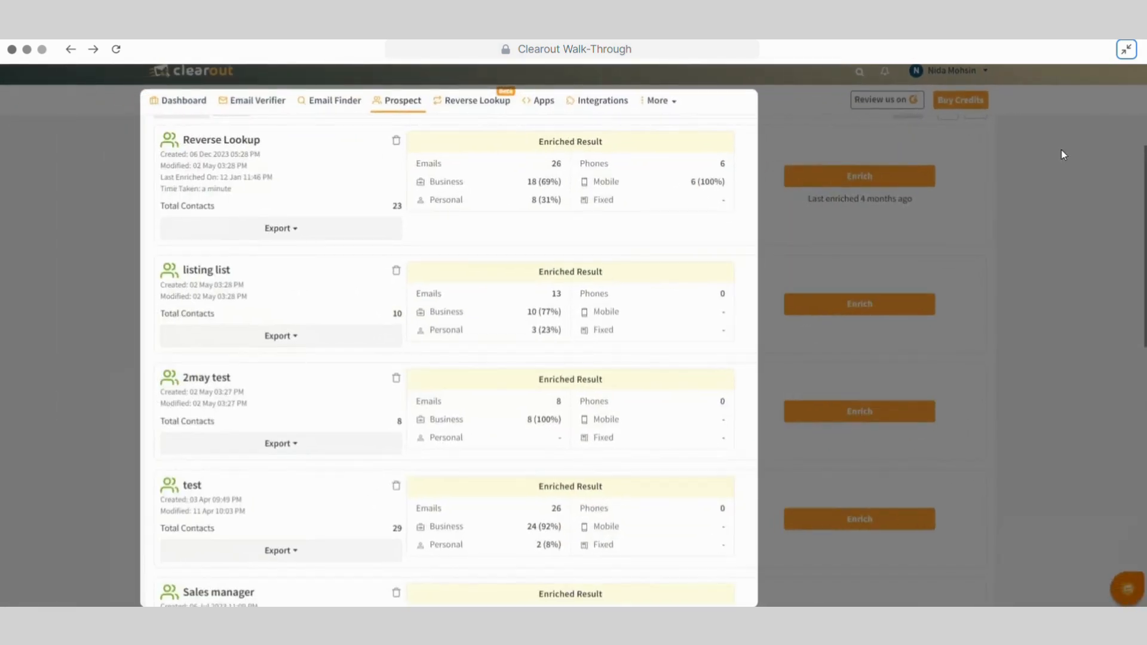
# Export the Reverse Lookup prospect list's enriched results with all email and phone types
pyautogui.scroll(3)
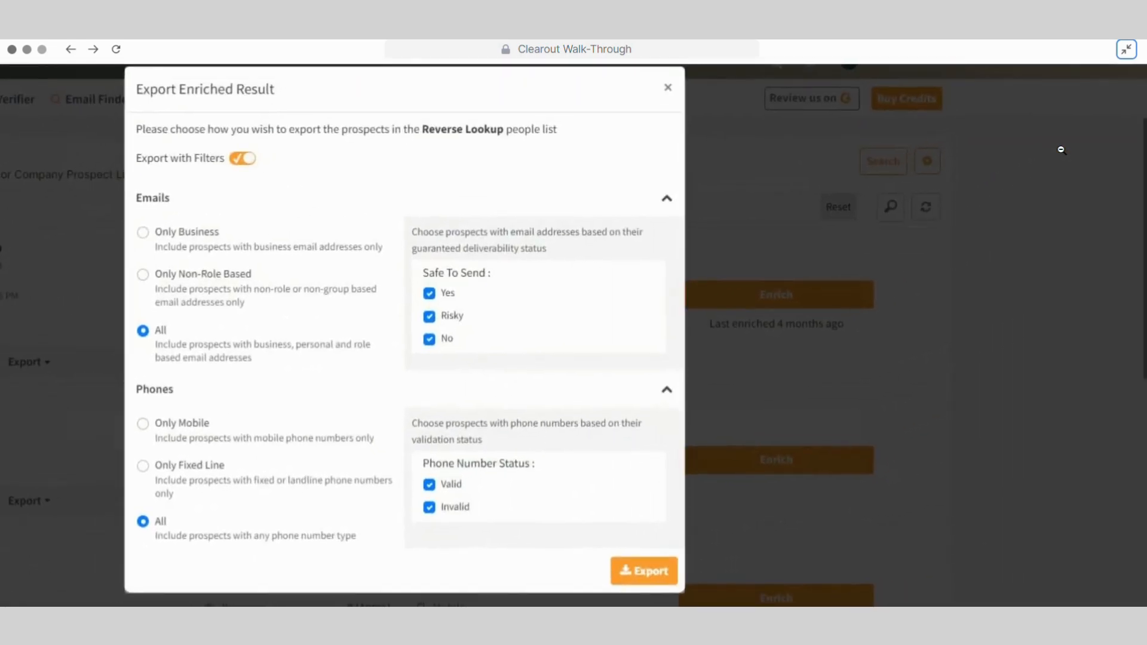
pyautogui.click(666, 87)
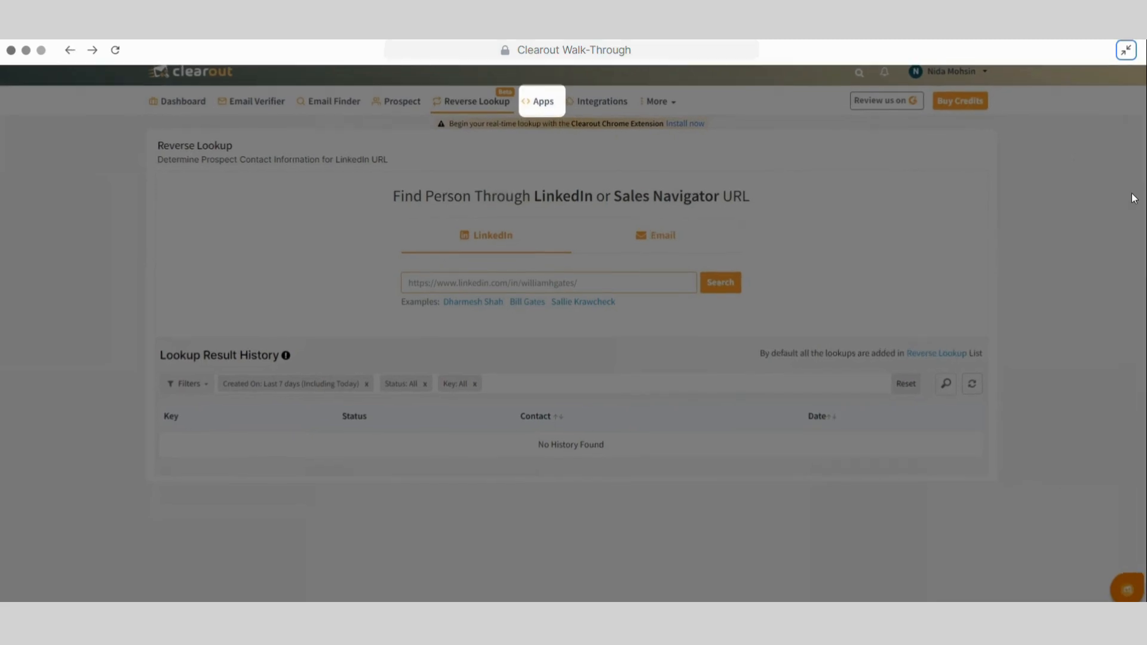
# Create a new JavaScript widget validation app for the Nike Online Store forms
pyautogui.click(542, 101)
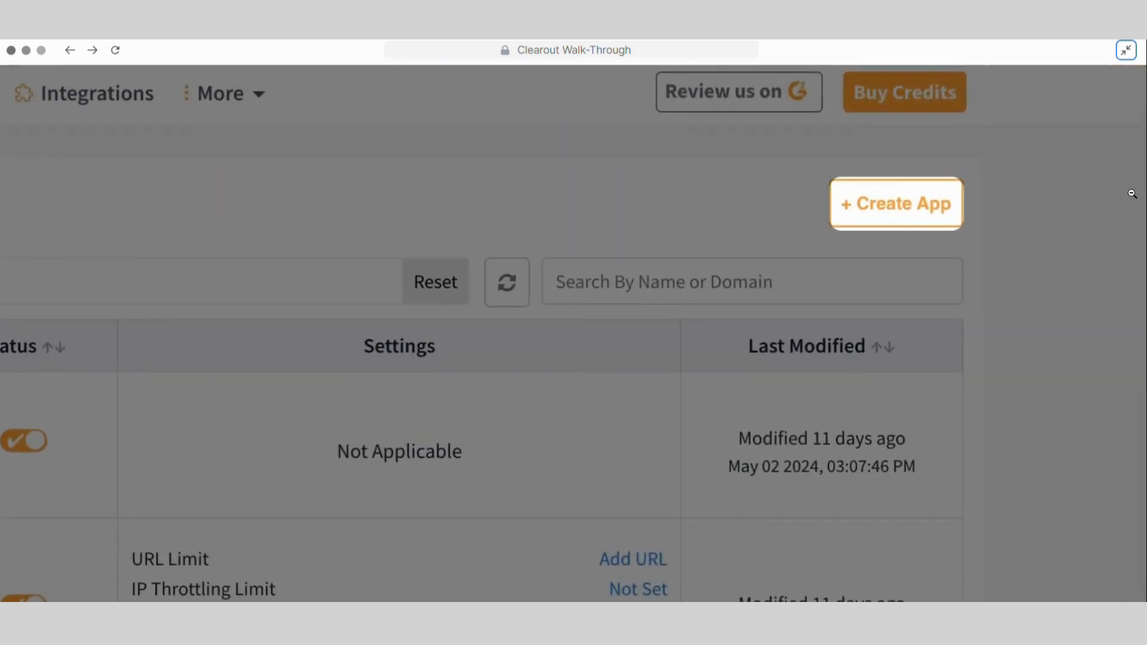
pyautogui.click(894, 203)
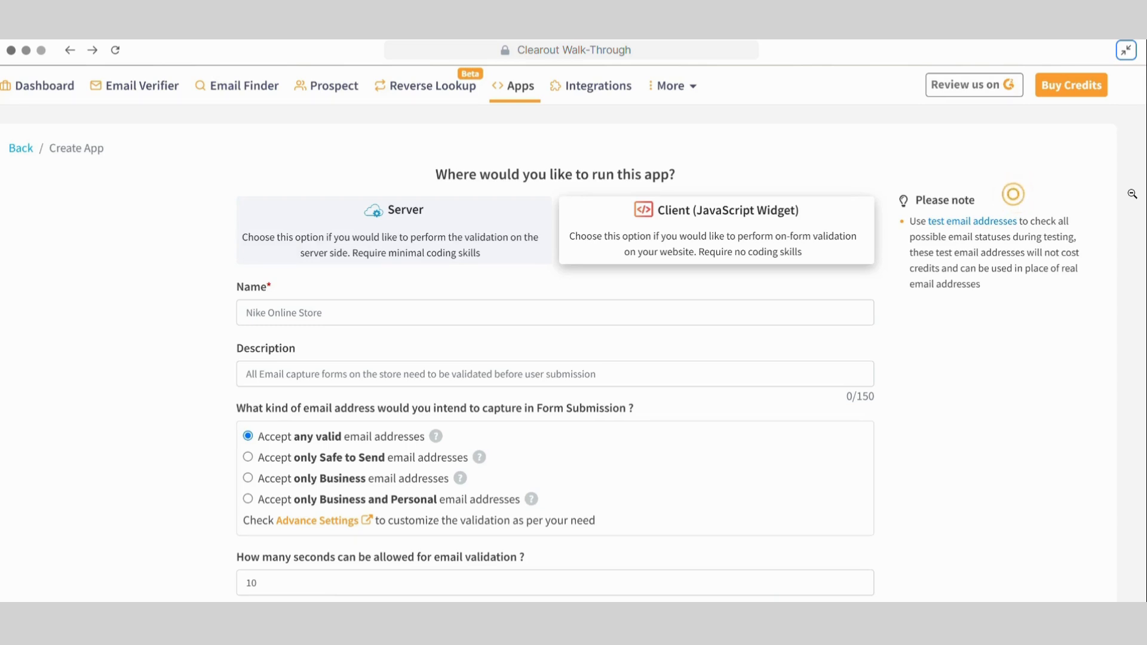
pyautogui.click(1013, 193)
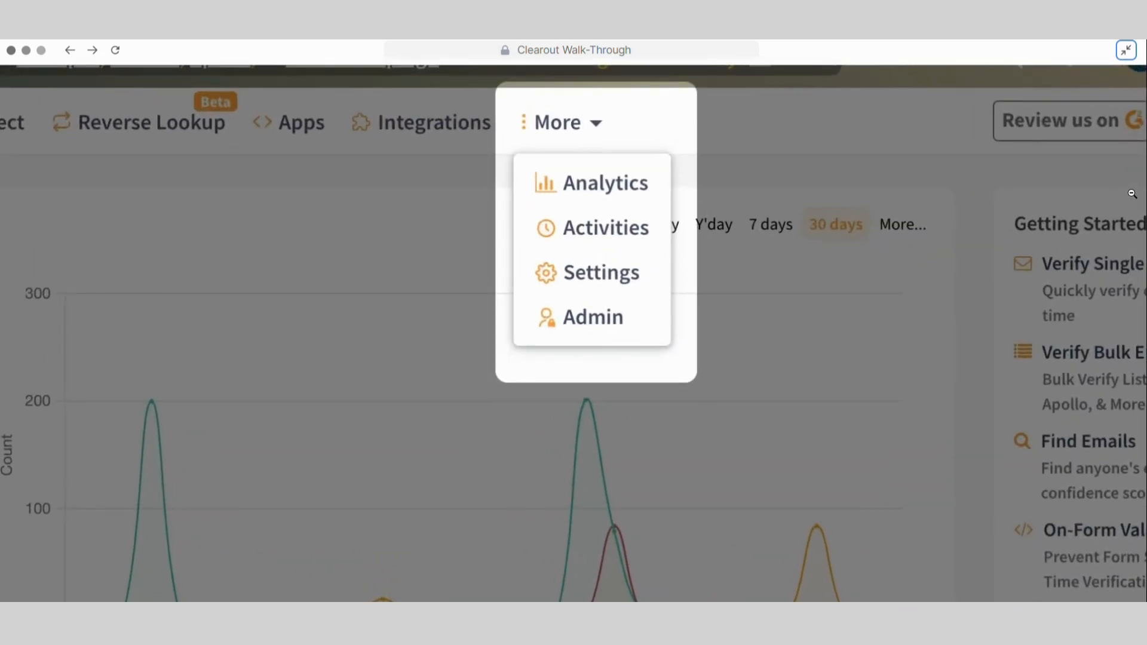
# Filter the overall credit usage report in Analytics by a date range
pyautogui.click(607, 181)
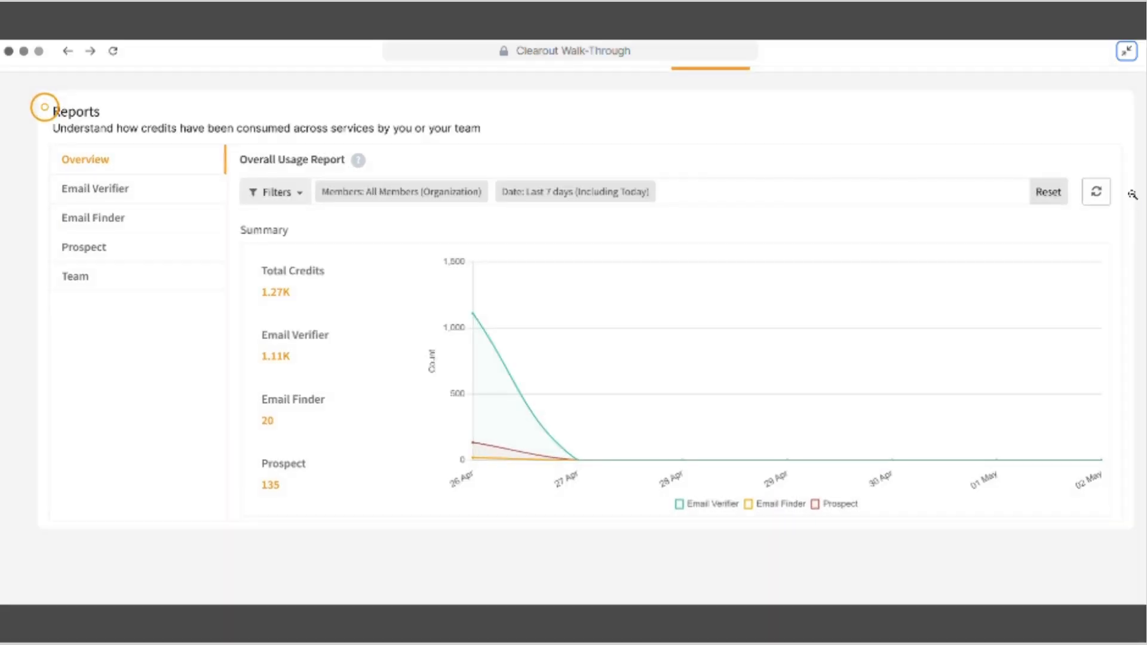
pyautogui.click(275, 191)
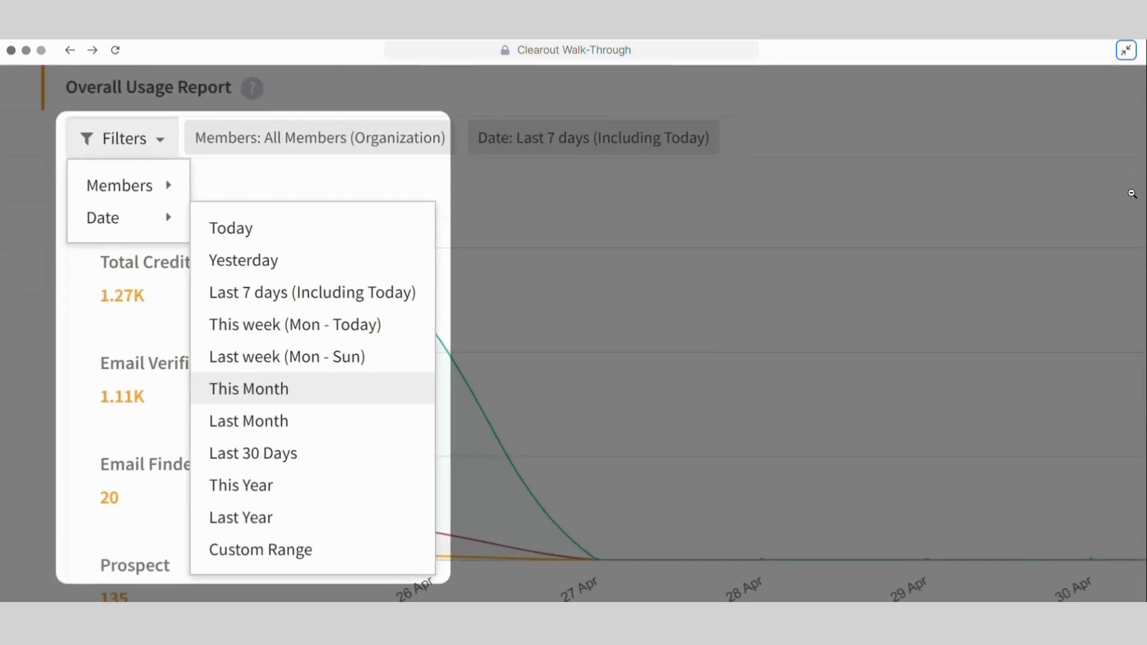
pyautogui.click(587, 153)
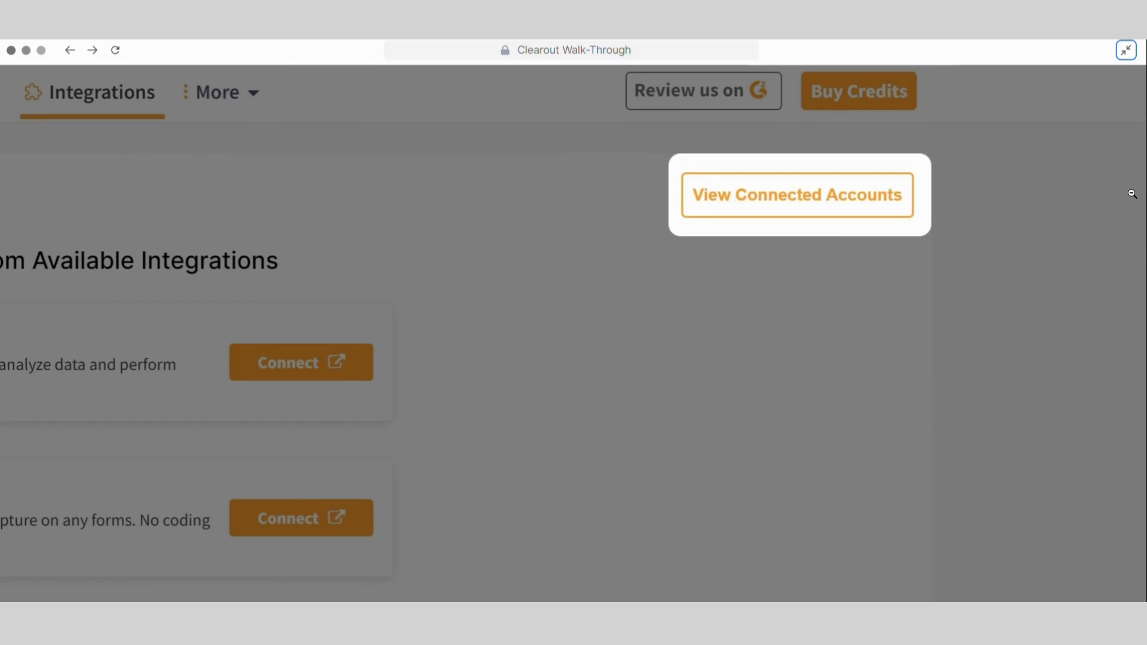
# View connected accounts for Mailchimp, HubSpot and Sendgrid, then finish the walkthrough
pyautogui.click(795, 195)
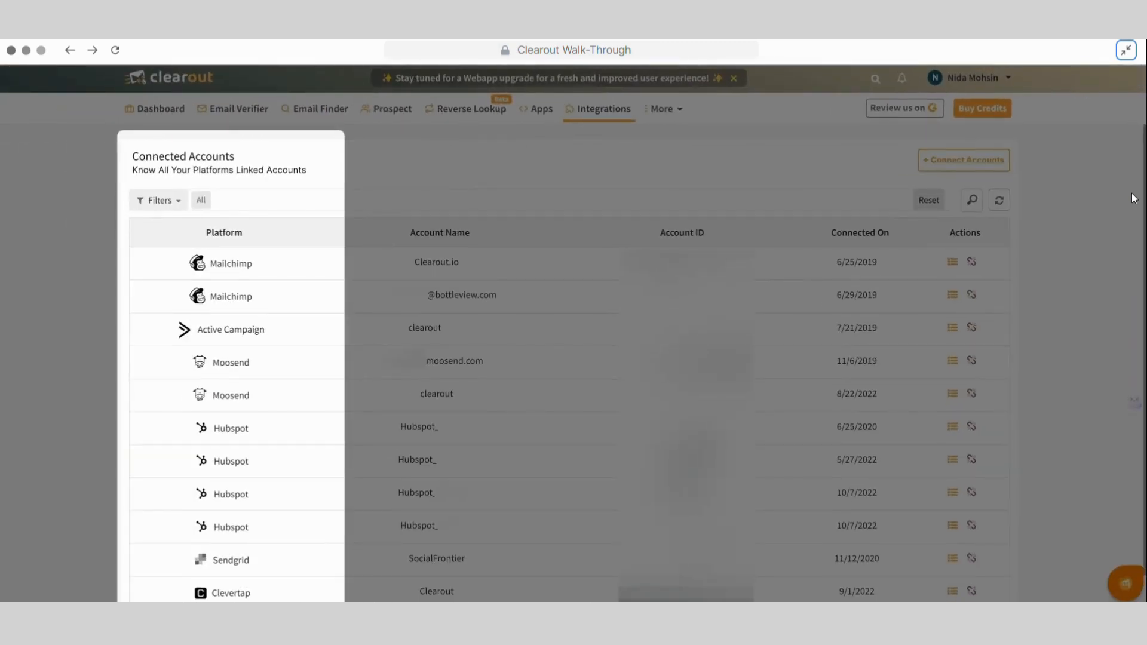
pyautogui.click(967, 77)
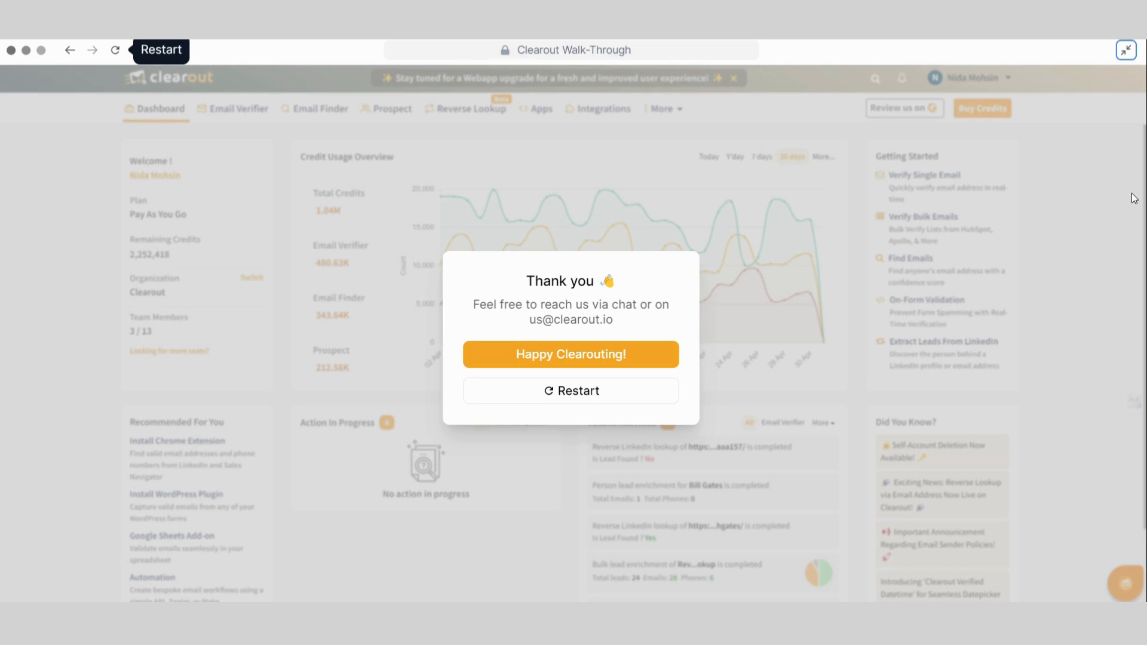
pyautogui.moveTo(703, 141)
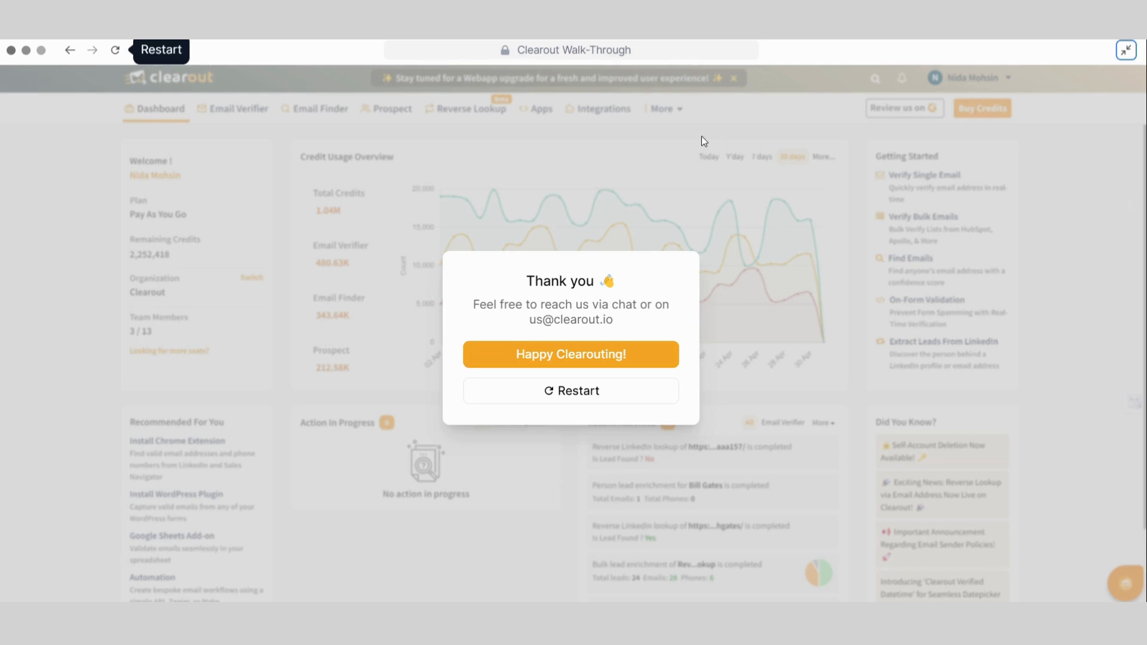
pyautogui.moveTo(641, 106)
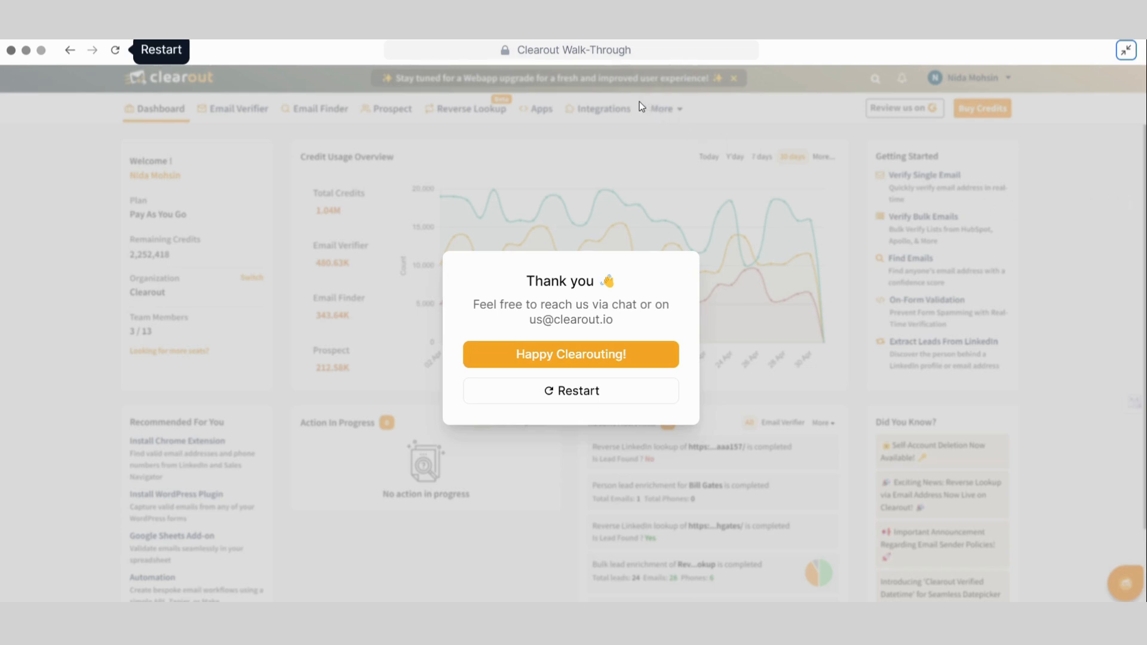